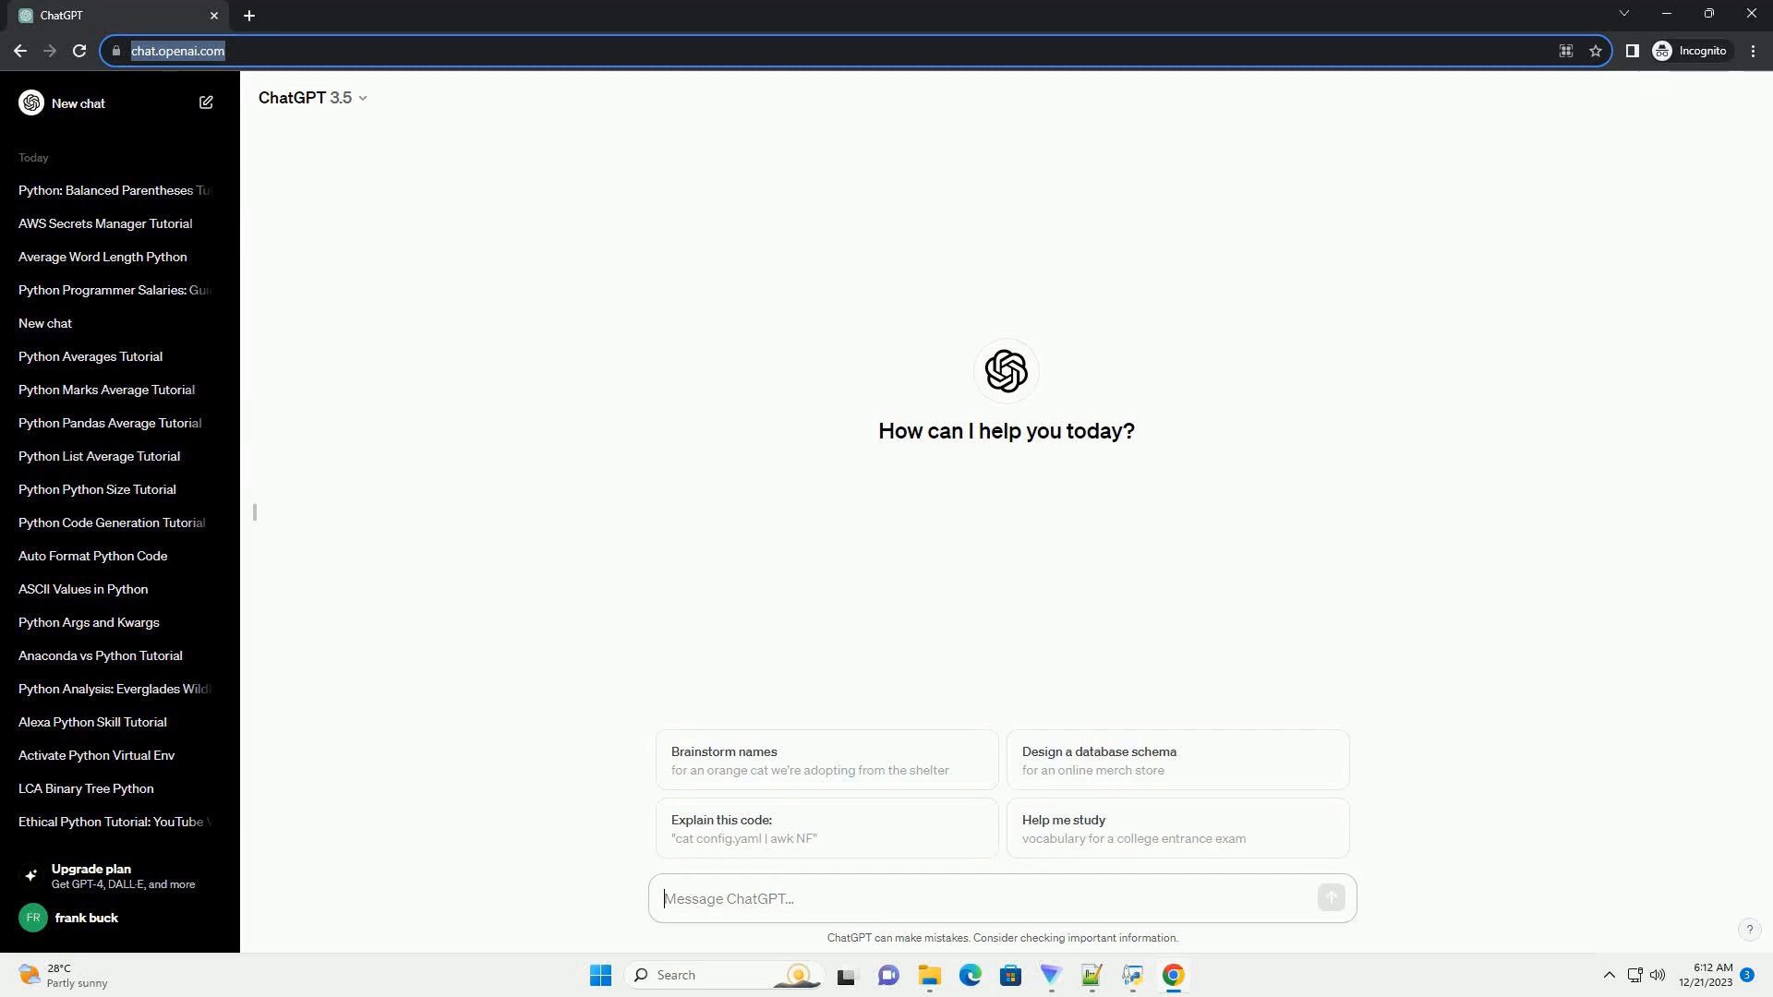
- Send the request for a tutorial on fixing 'bash: python: command not found' with code examples
key("Return")
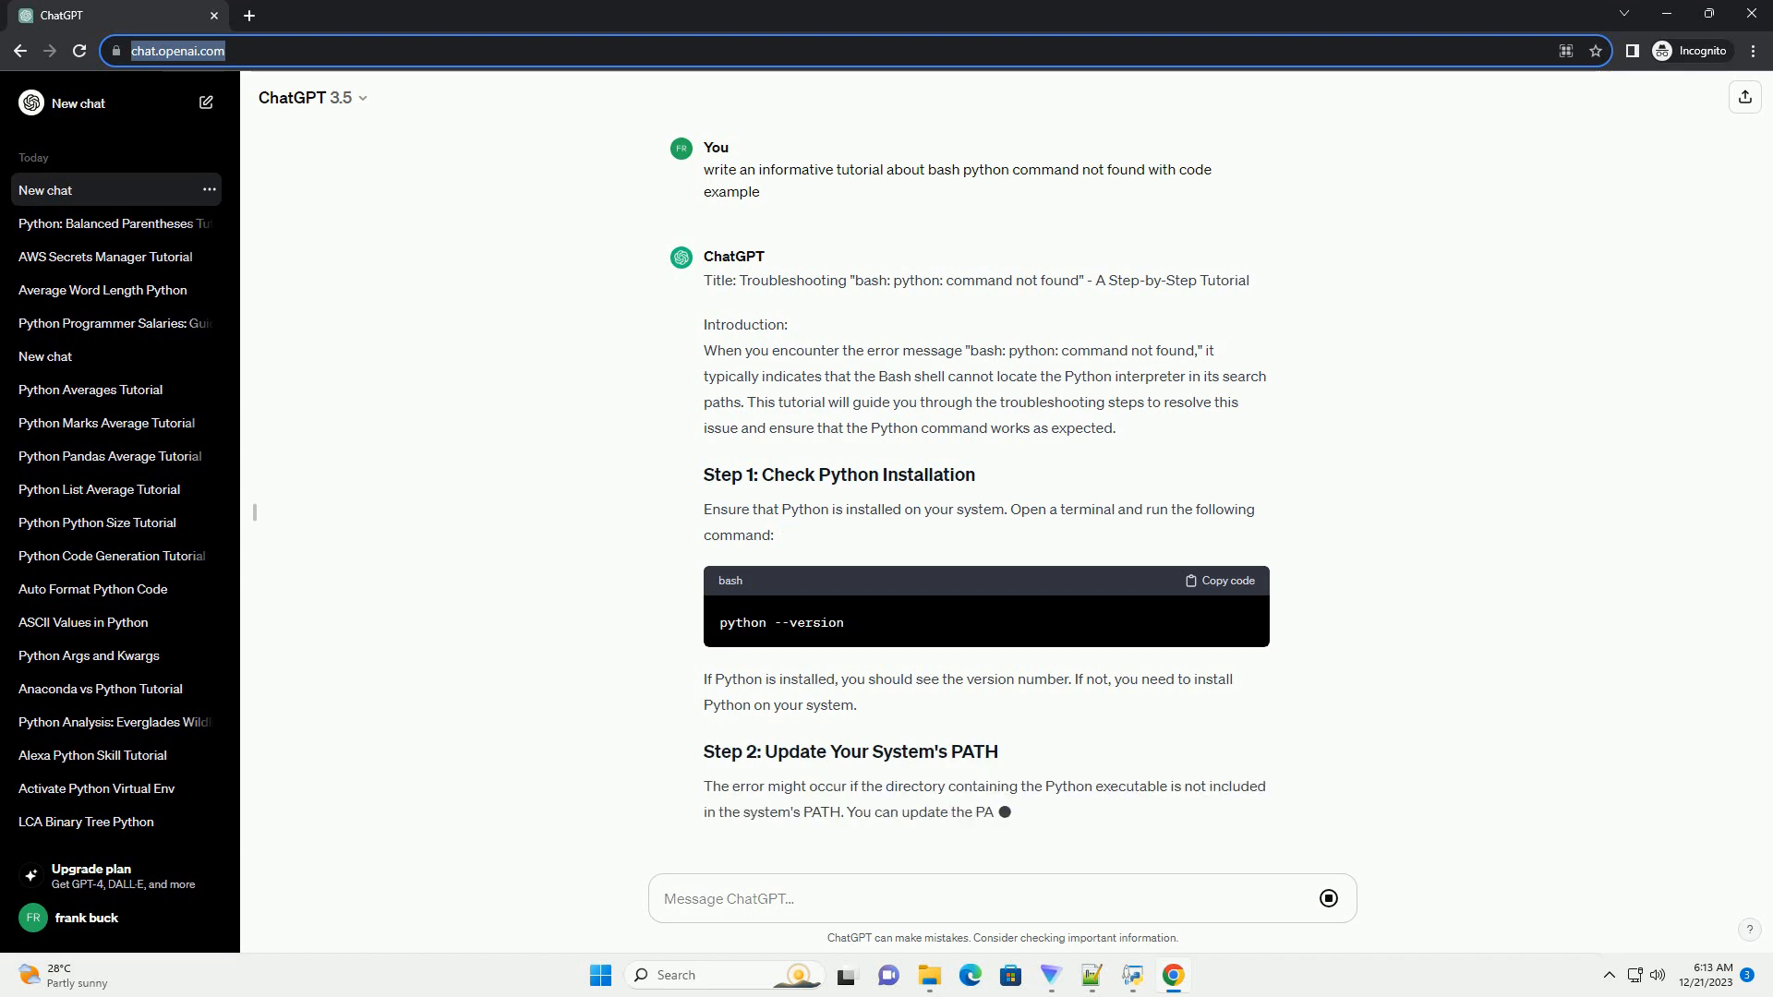
- Scroll through the streaming answer covering PATH updates and Step 3's 'which python' check
scroll("down", 3)
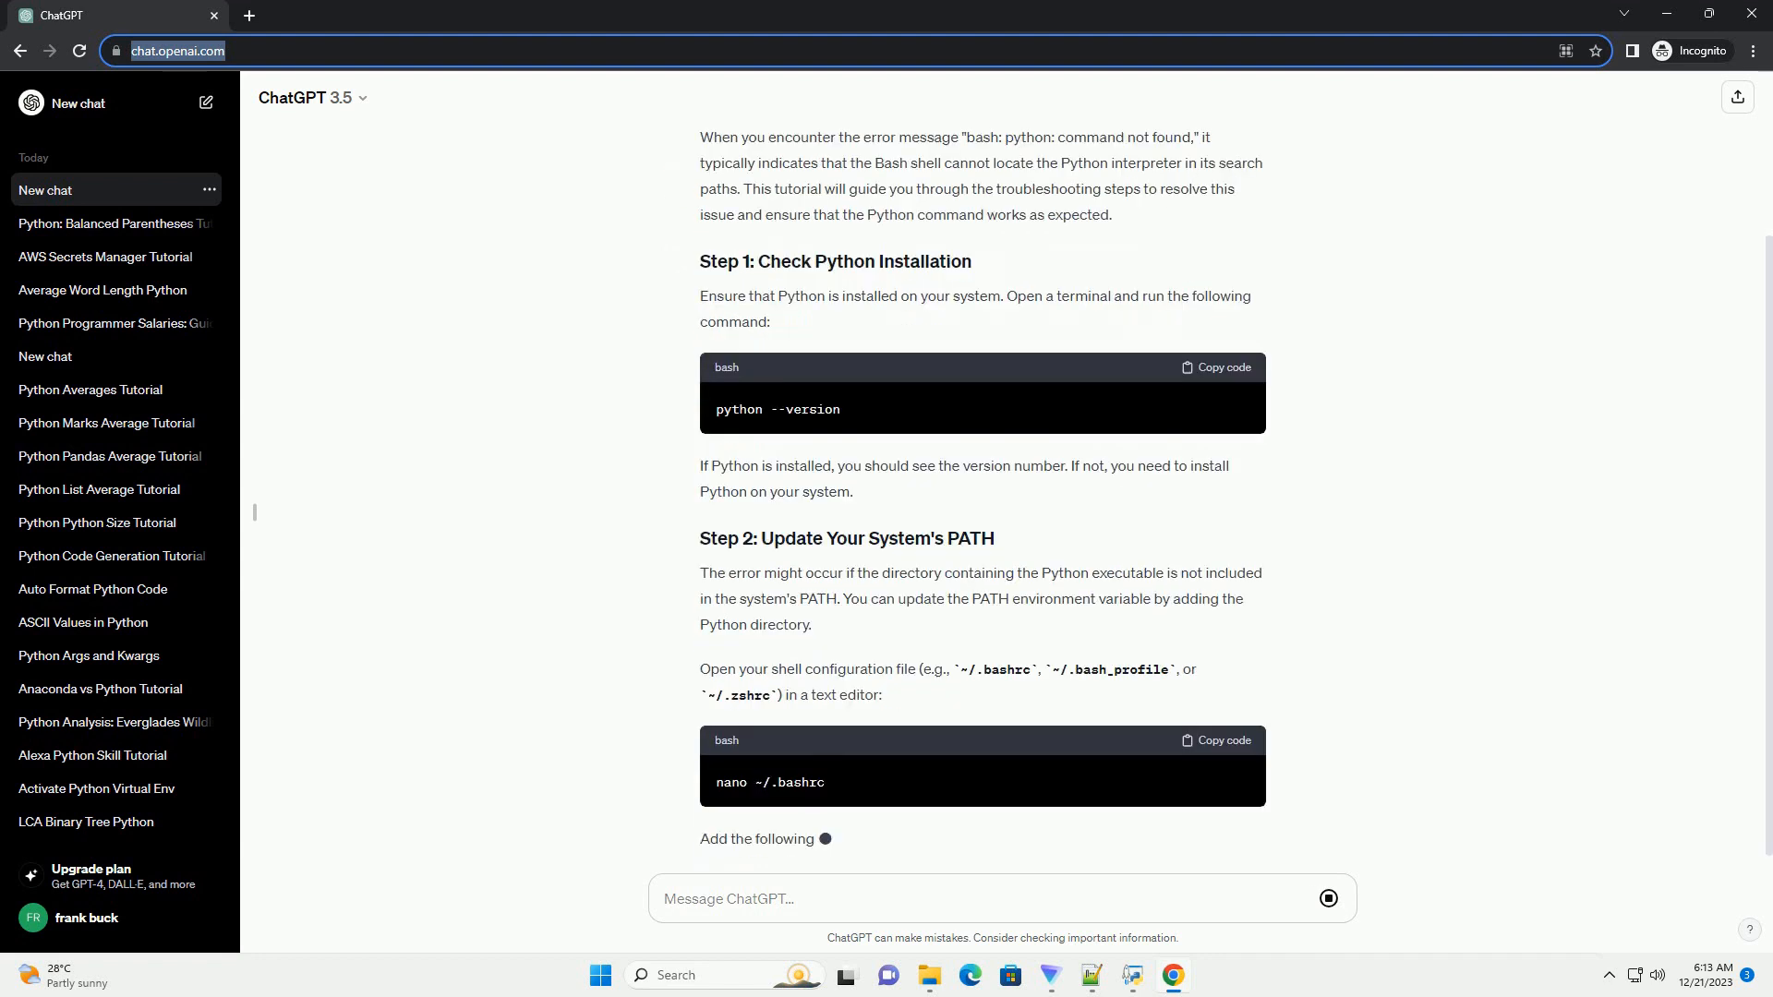
scroll("down", 3)
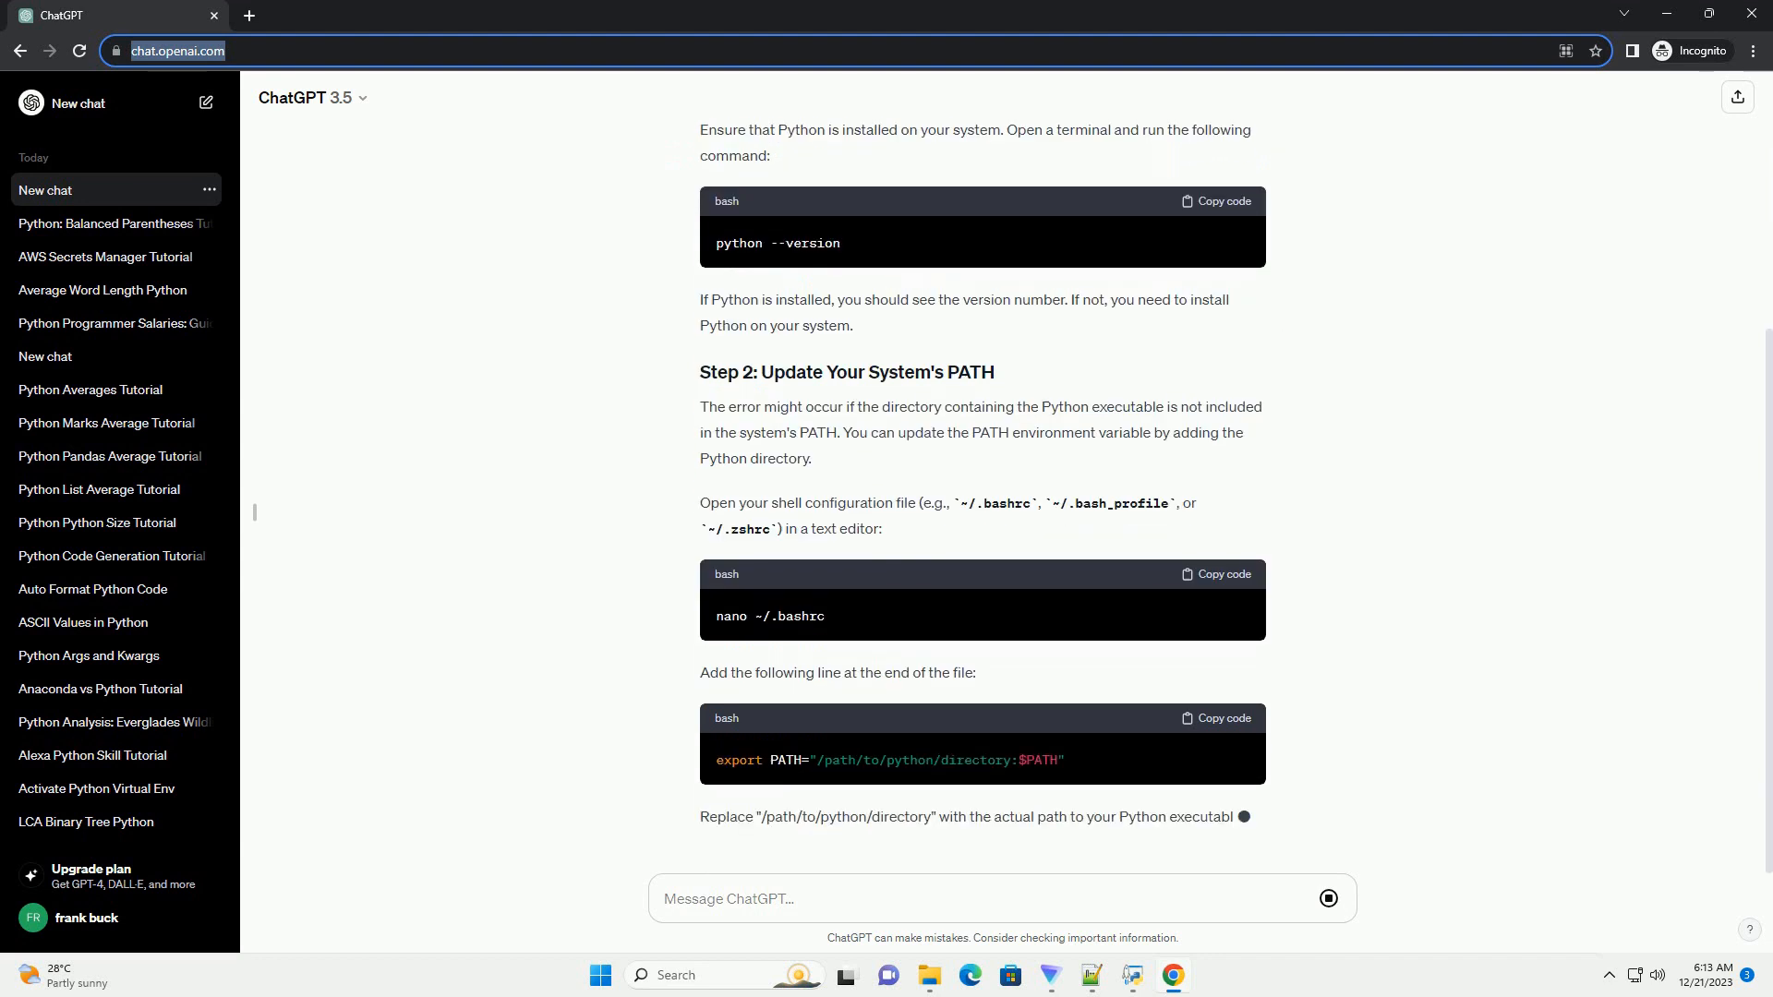
scroll("down", 3)
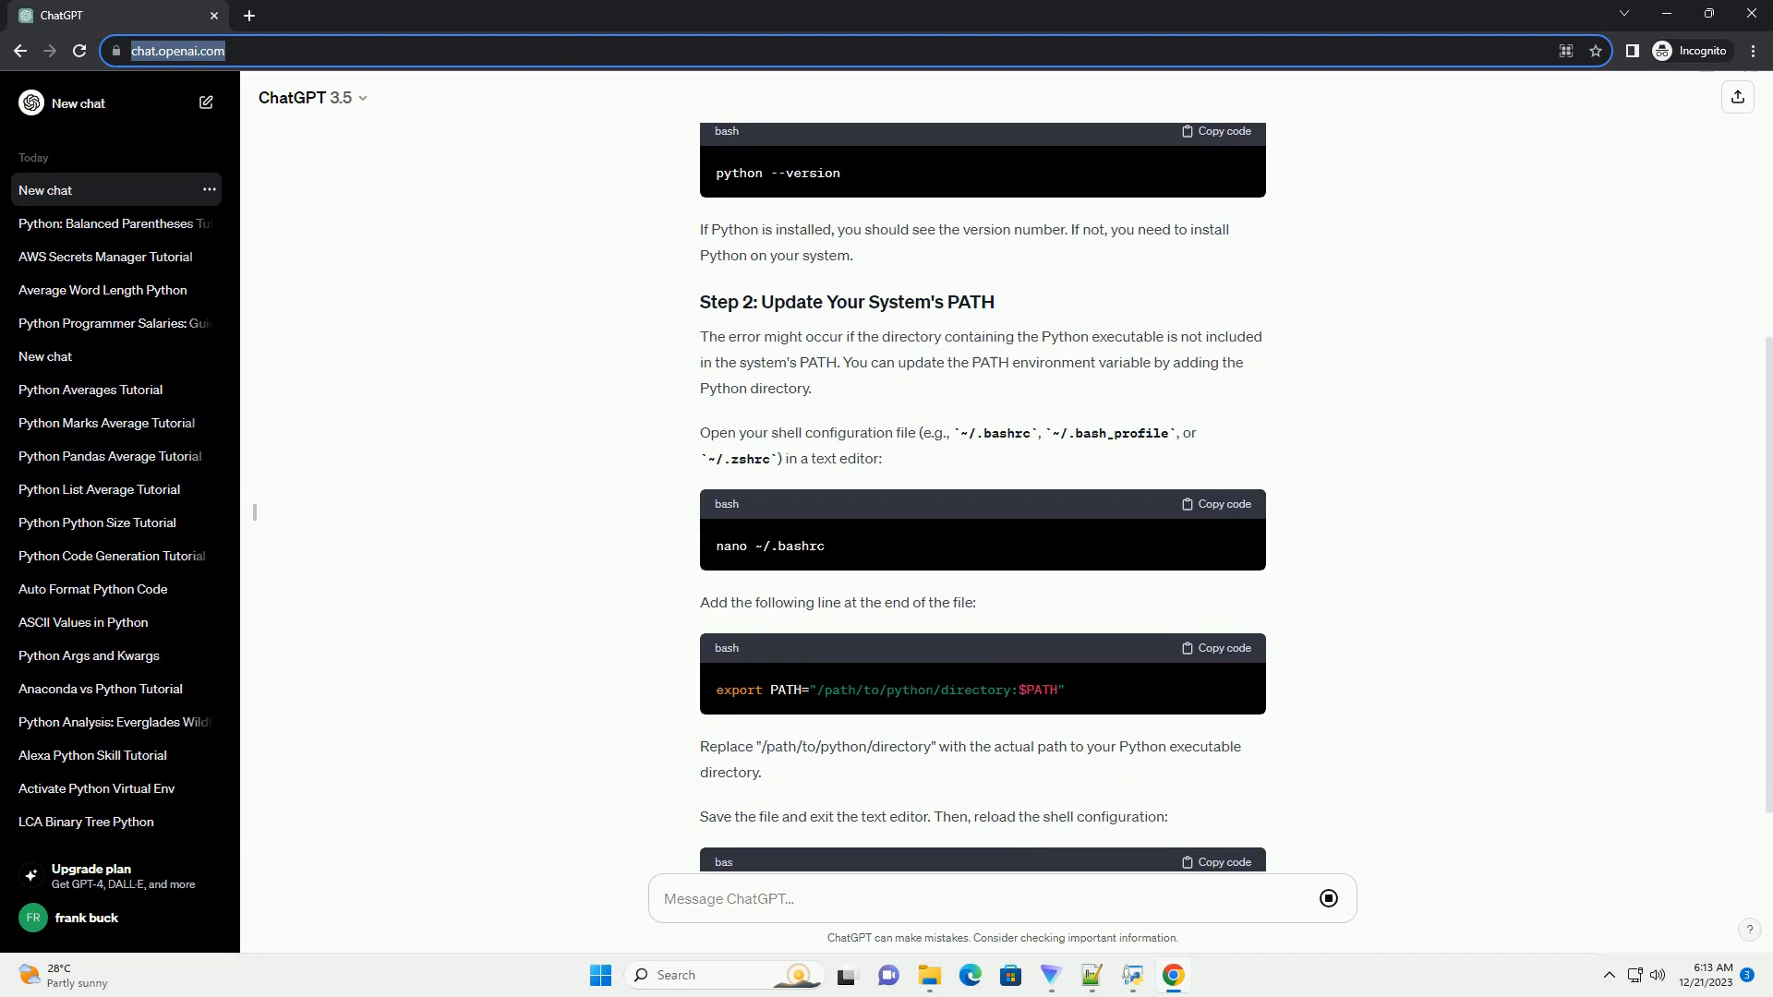
scroll("down", 3)
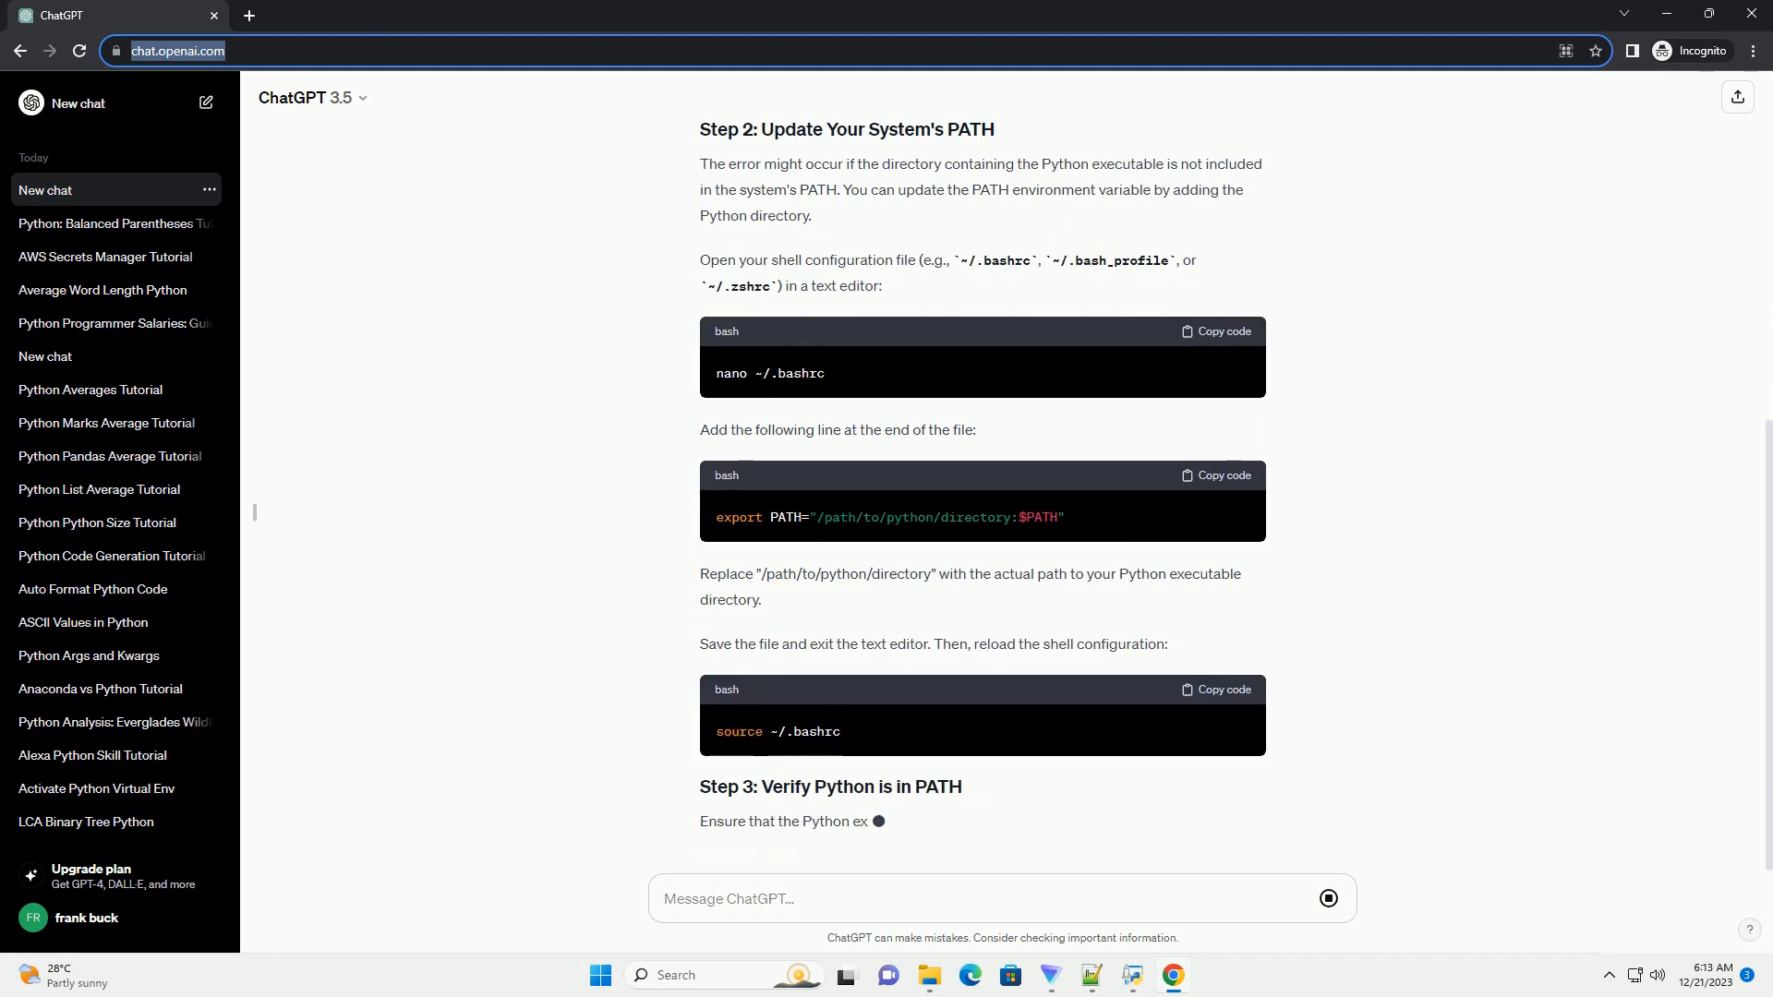
scroll("down", 3)
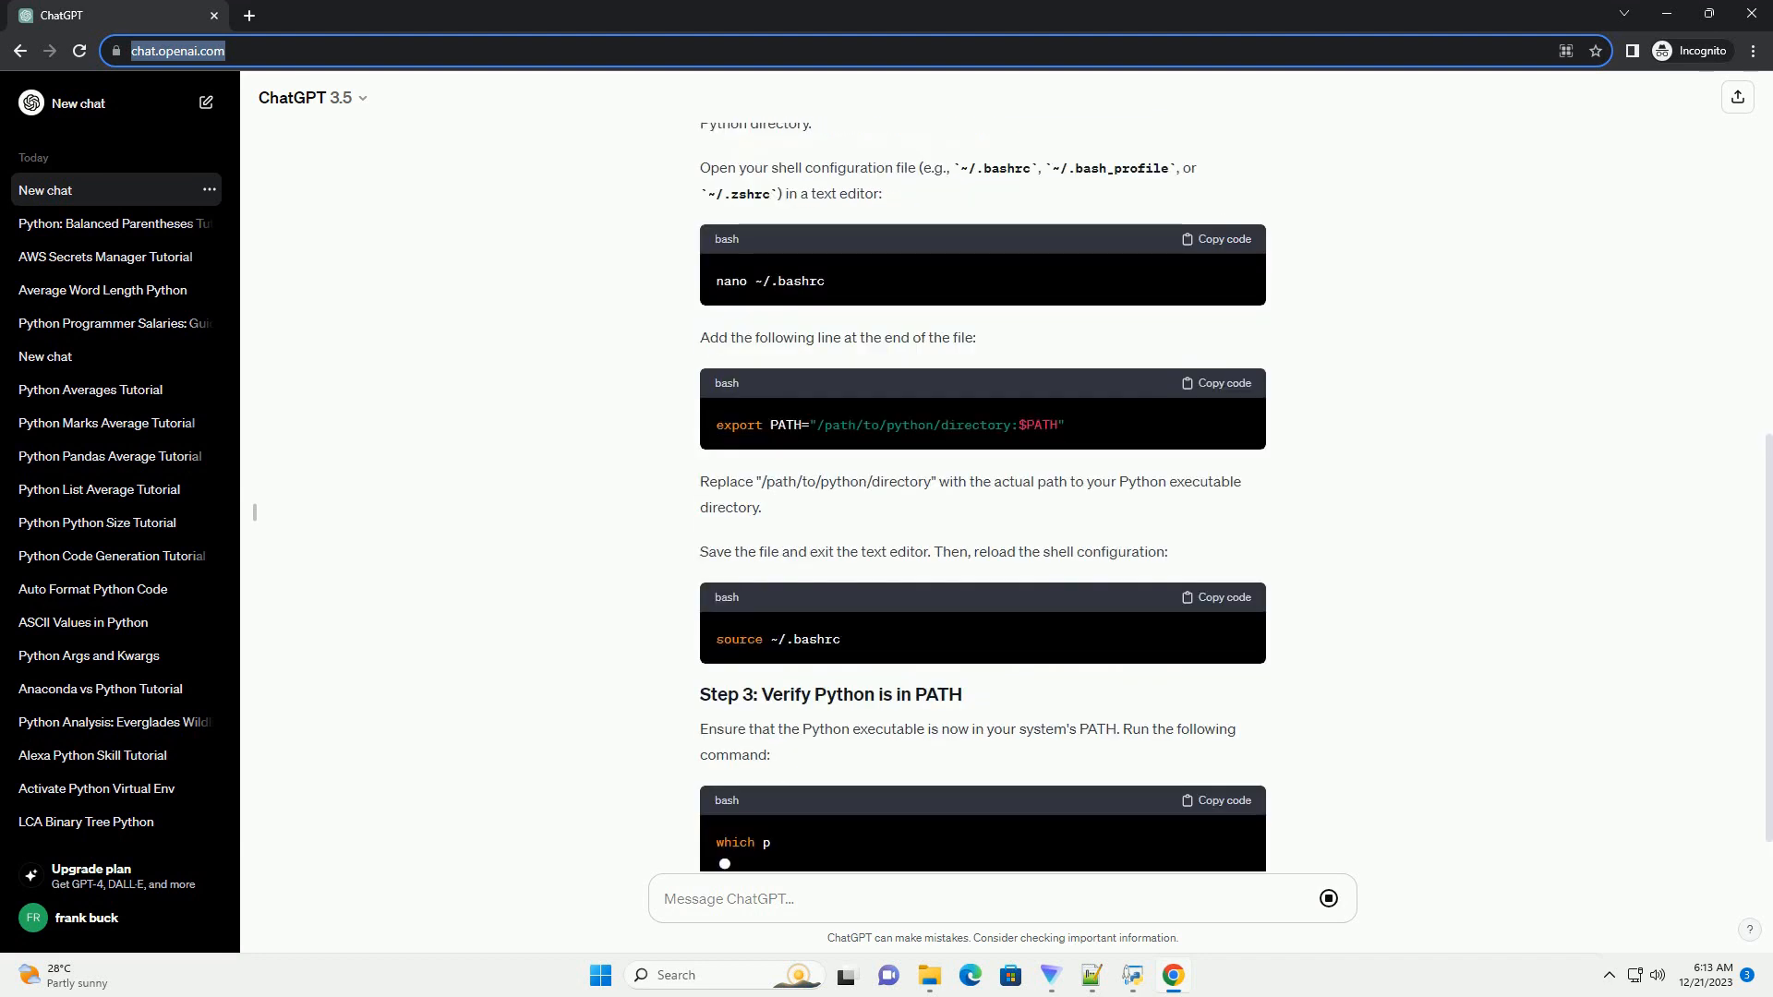
scroll("down", 3)
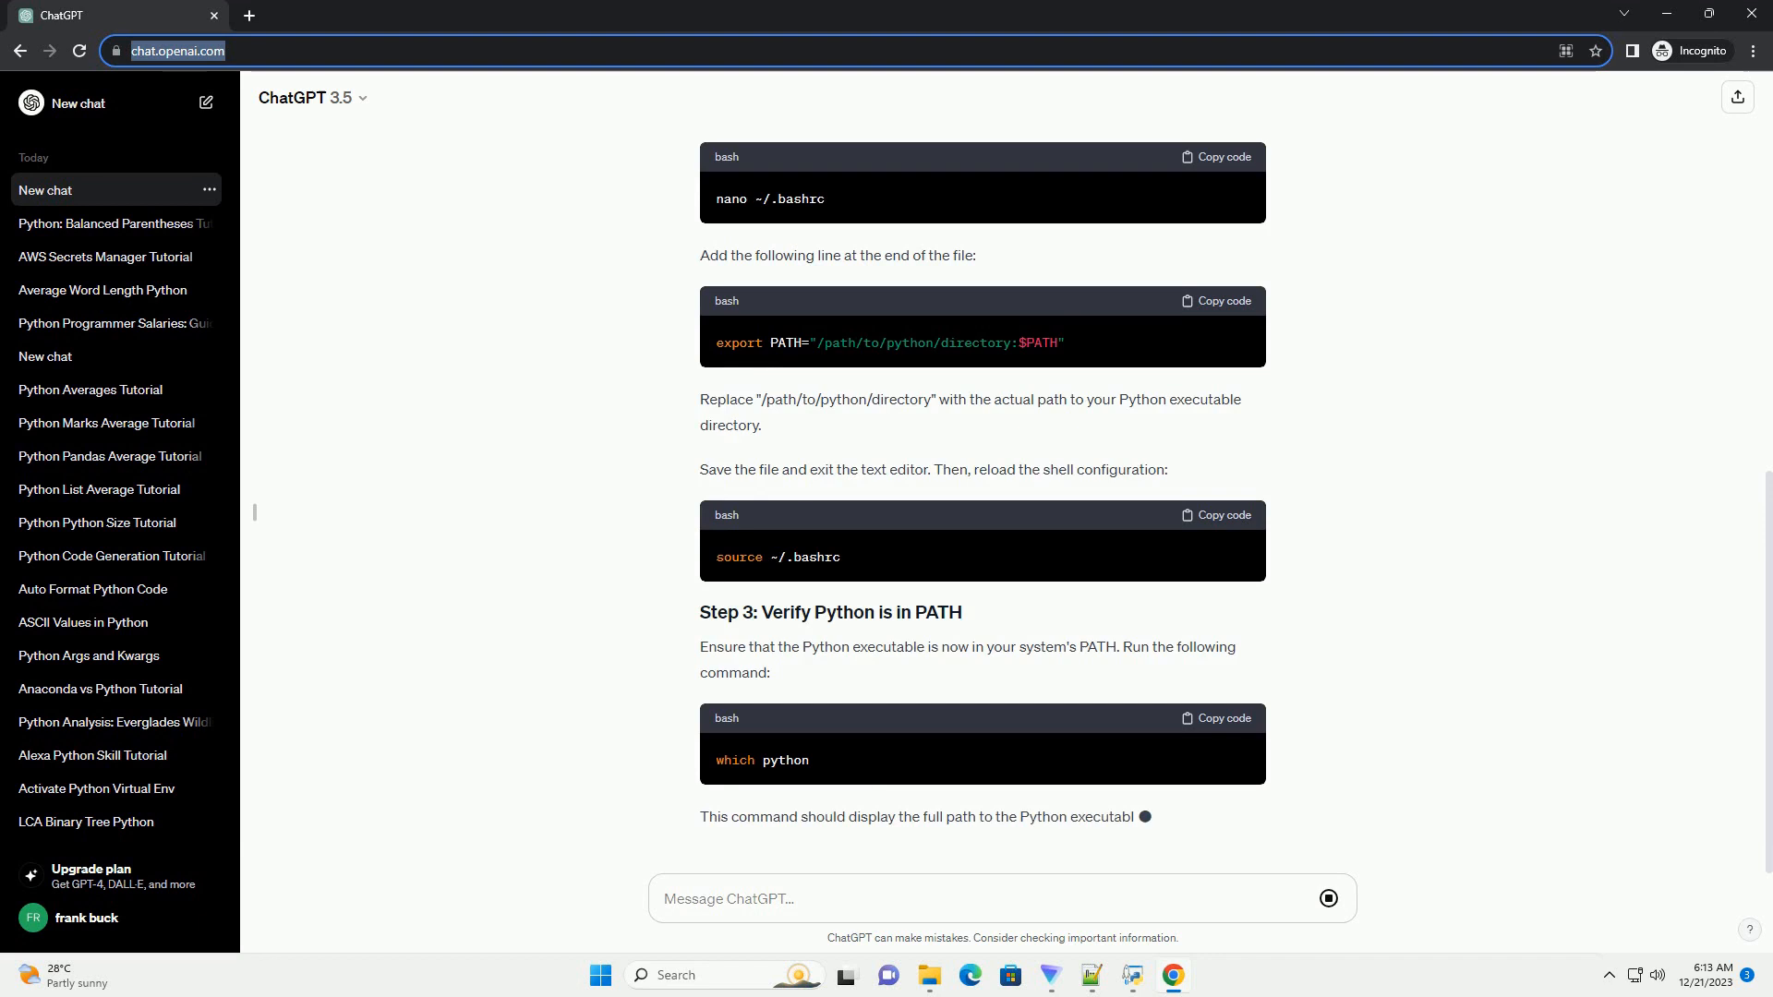
- Scroll on through Step 4 (python3), Step 5 (reinstall Python) and the conclusion
scroll("down", 3)
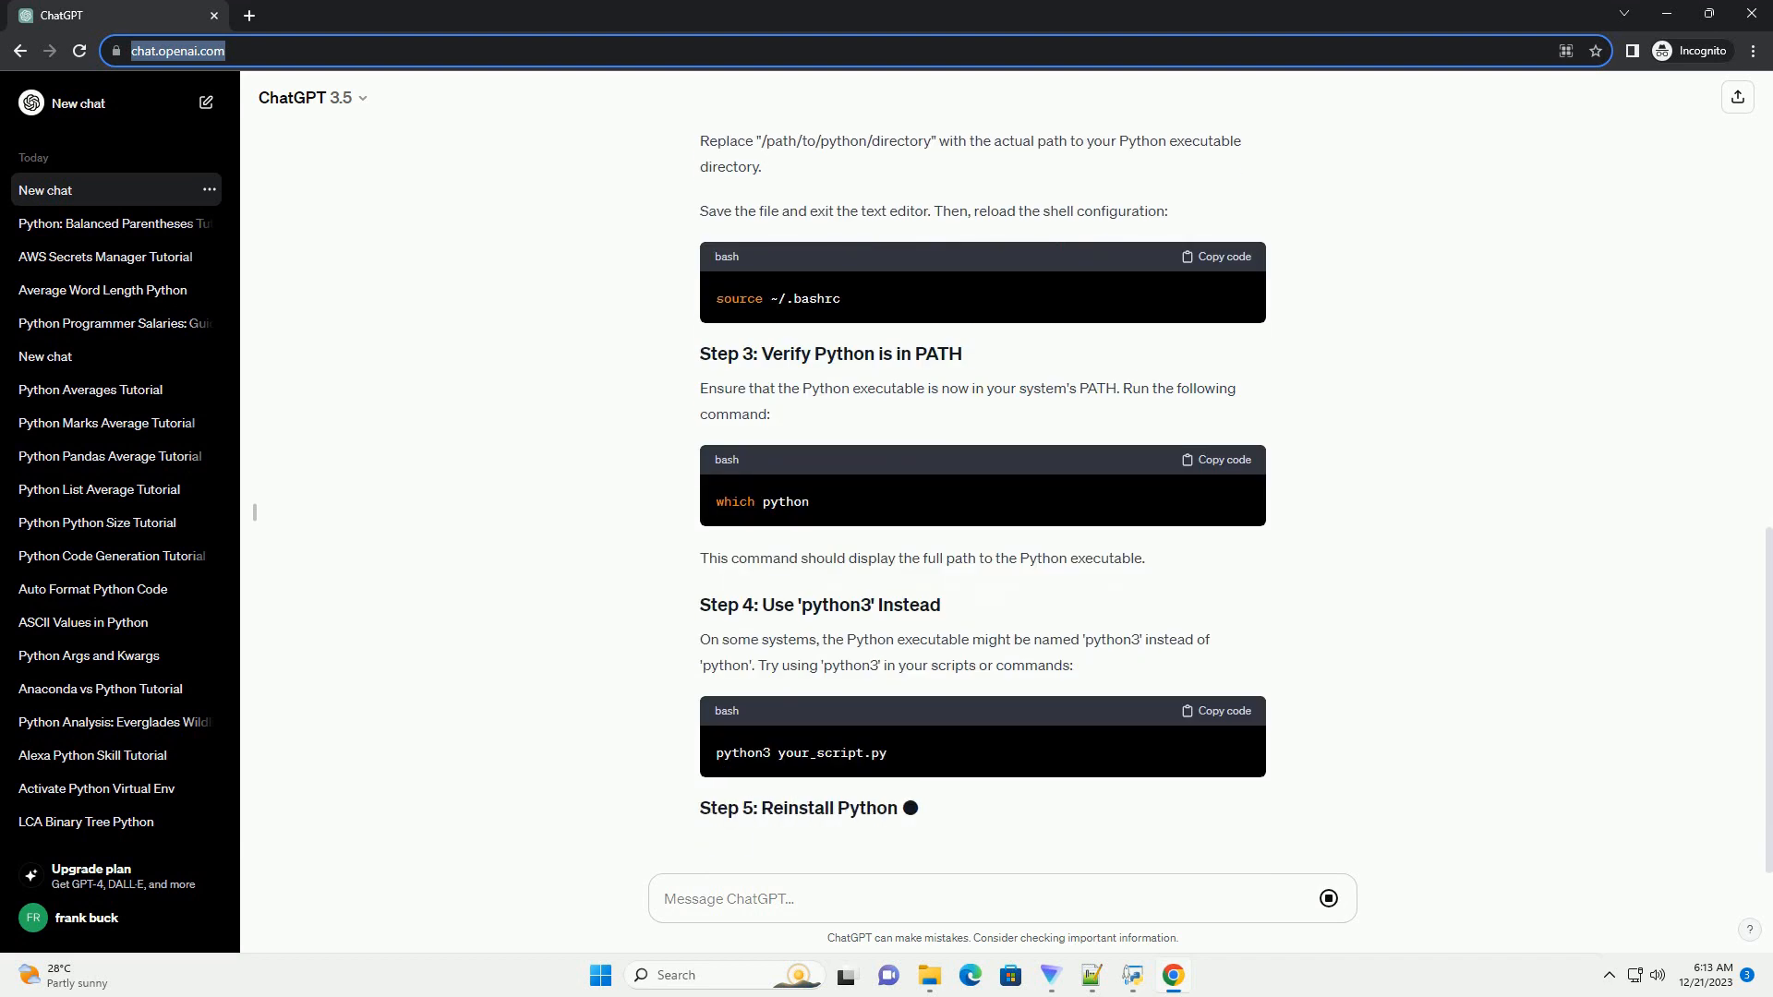
scroll("down", 3)
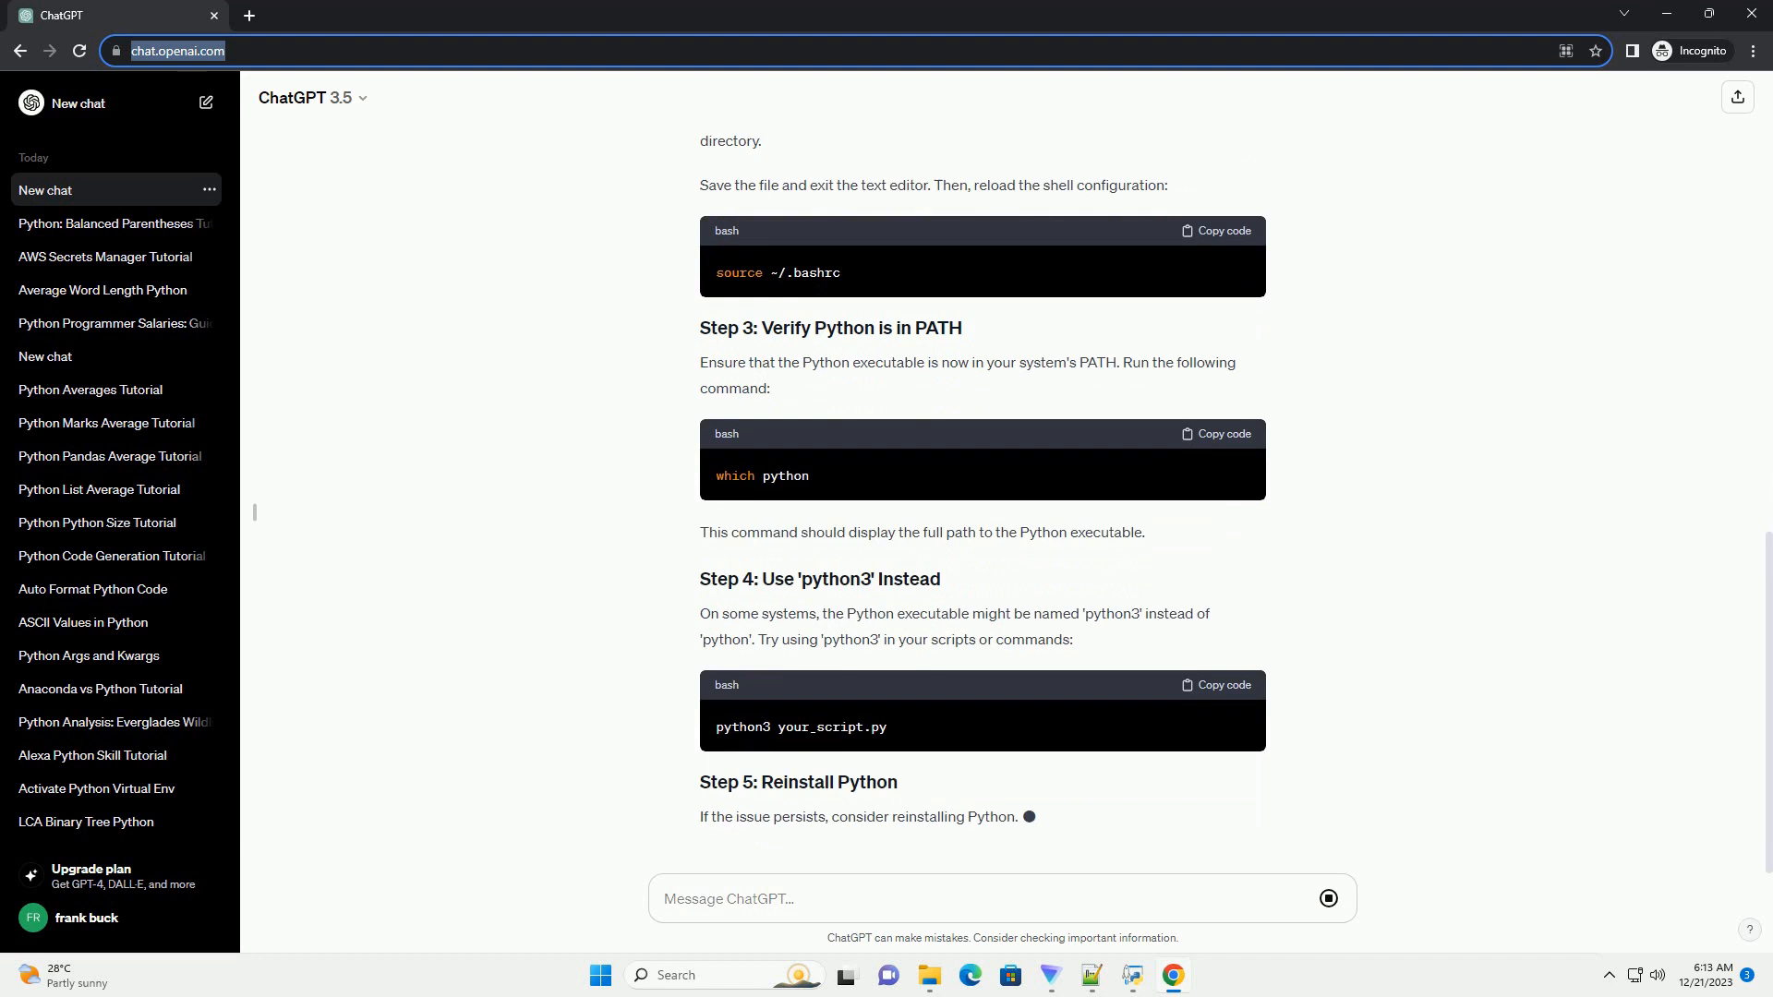
scroll("down", 3)
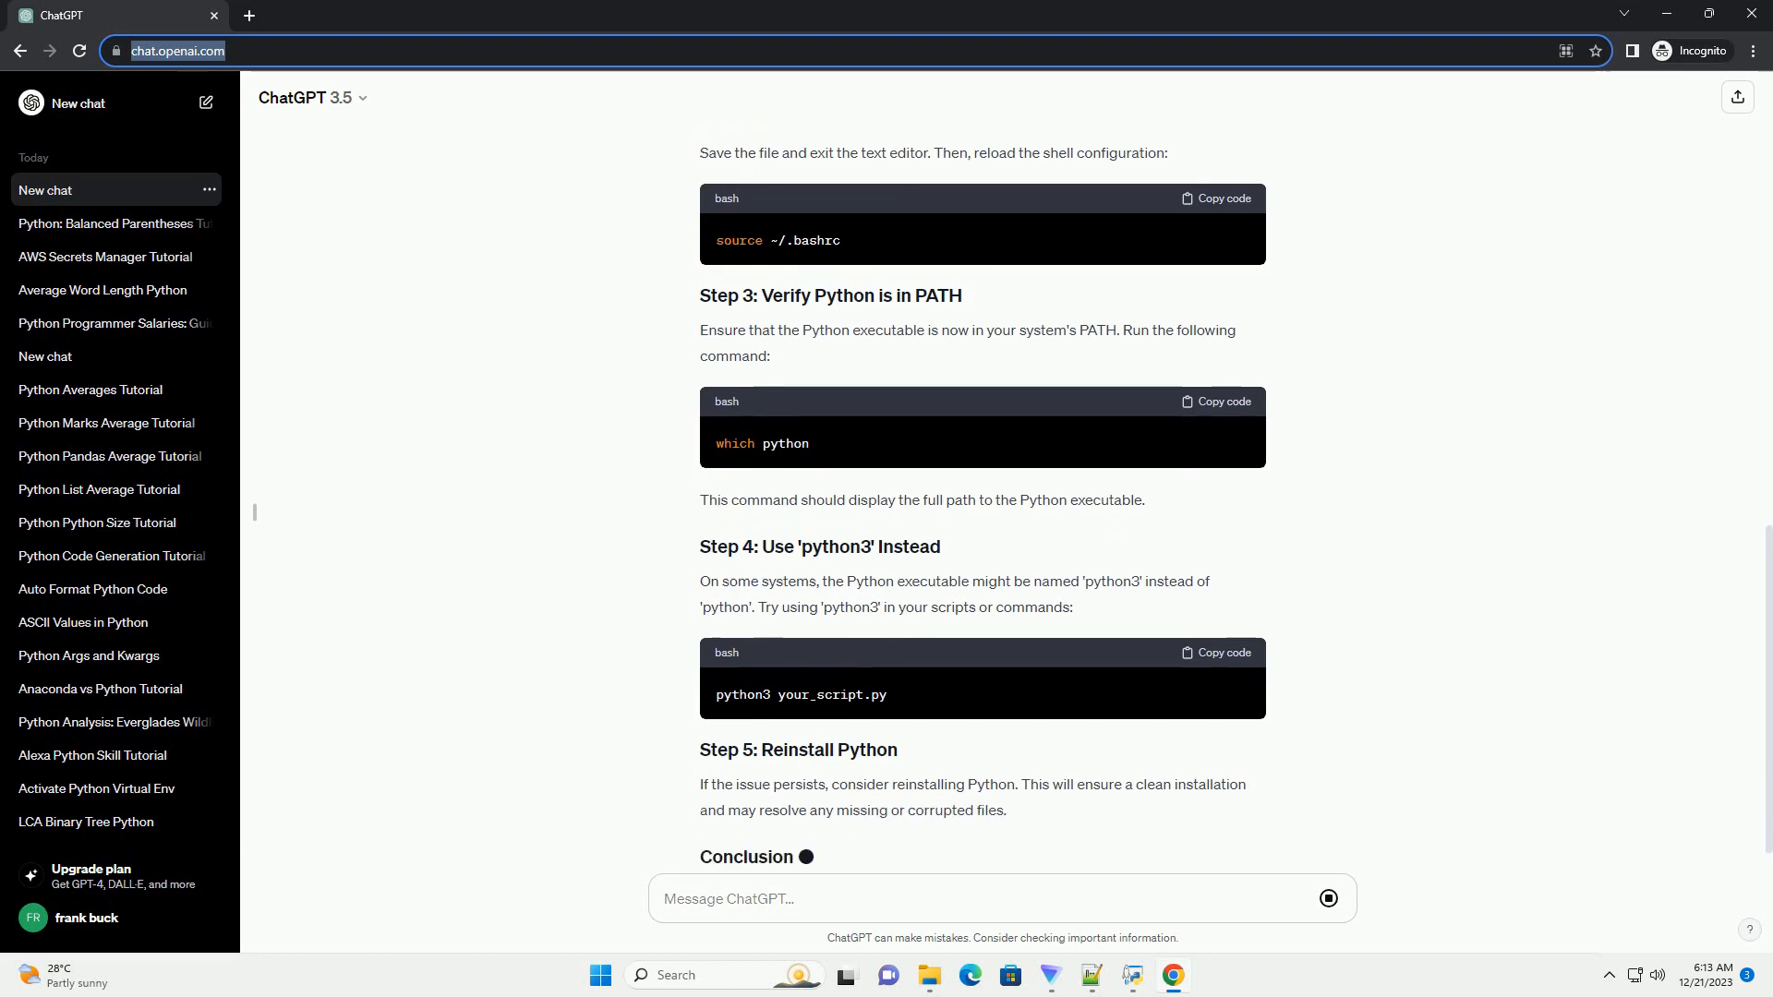
scroll("down", 3)
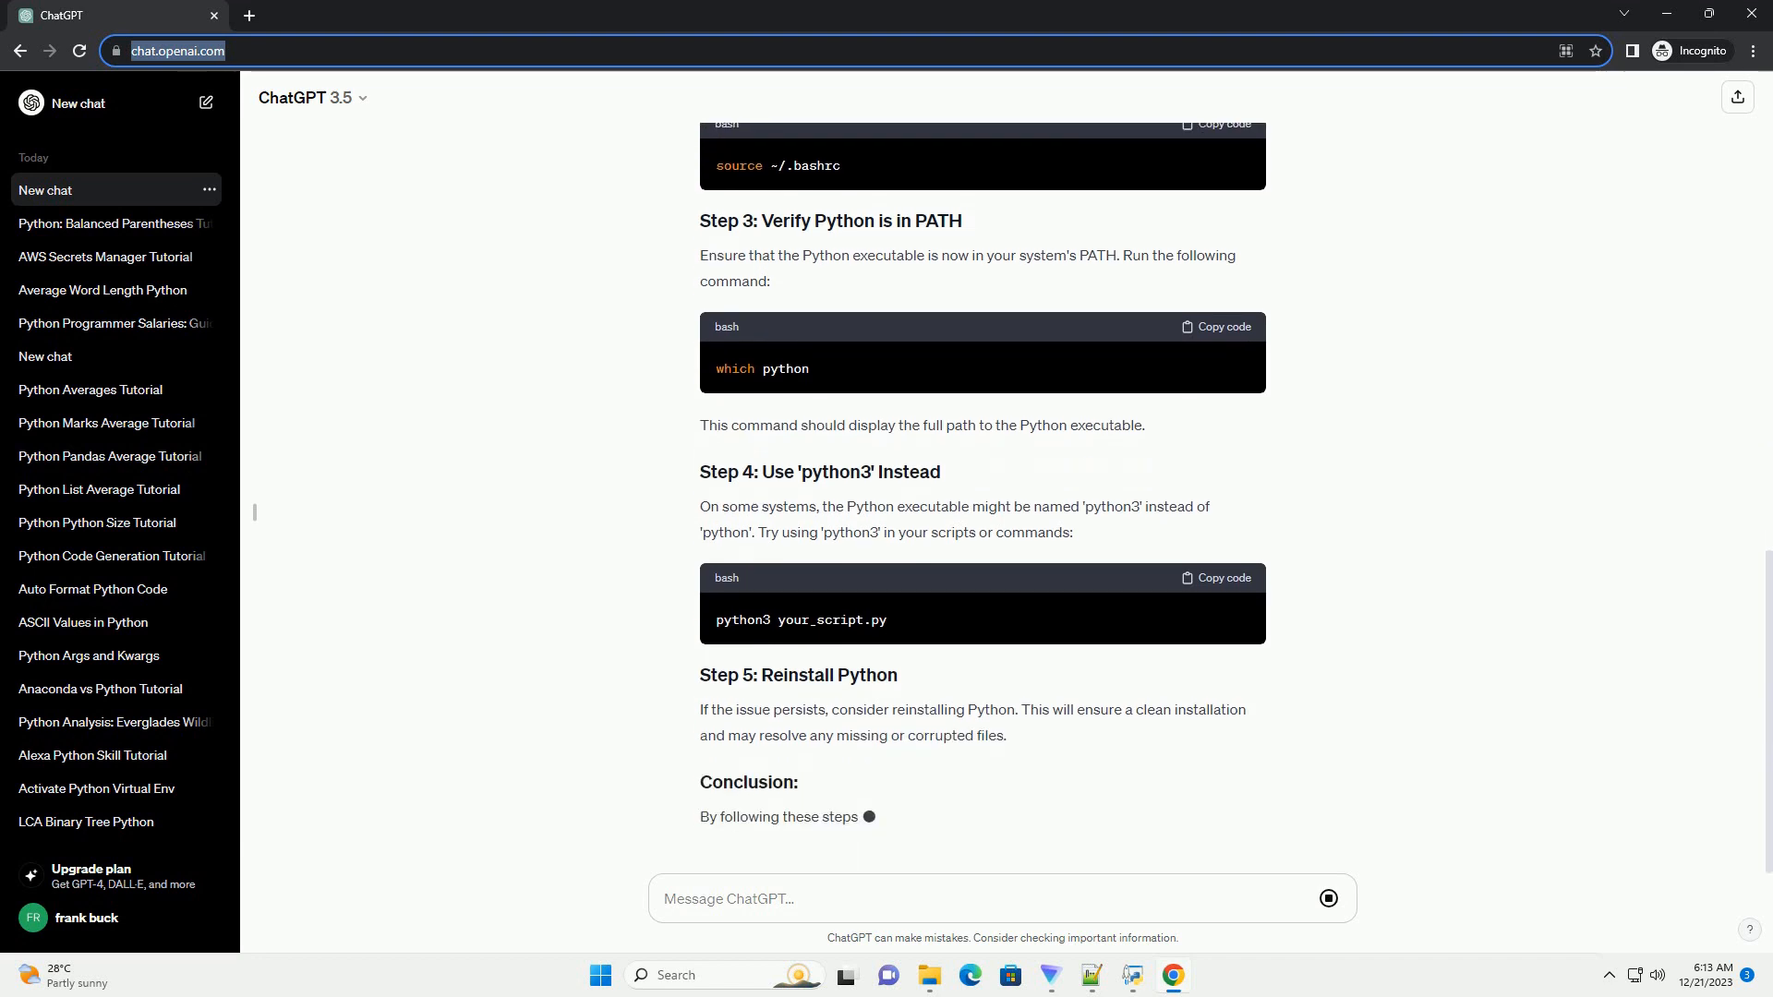